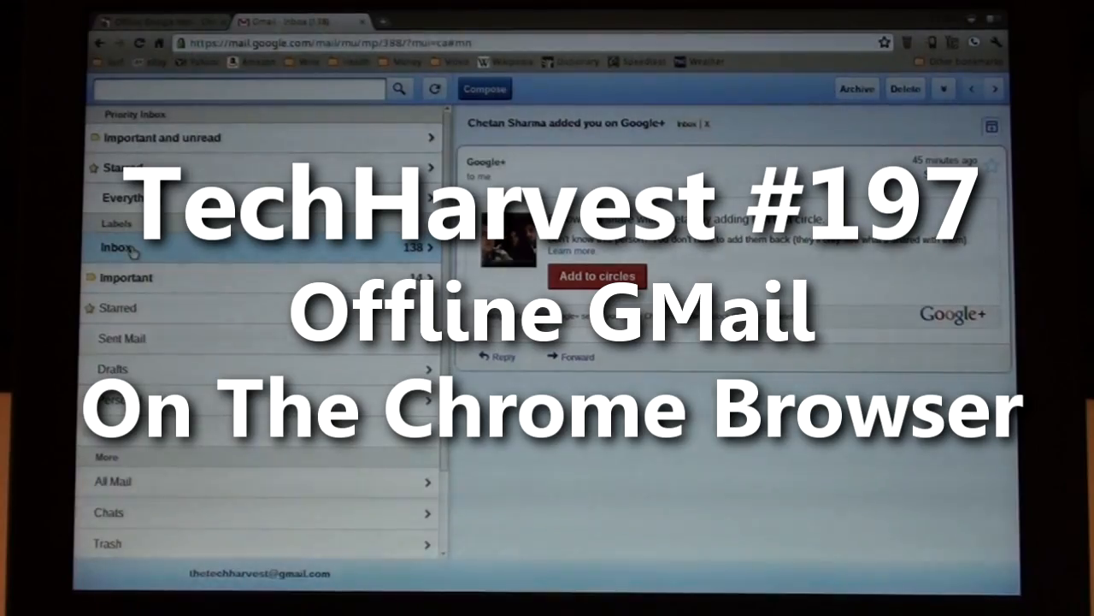
- Open a new Chrome tab showing the installed apps, including Web Store and Gmail
click(112, 248)
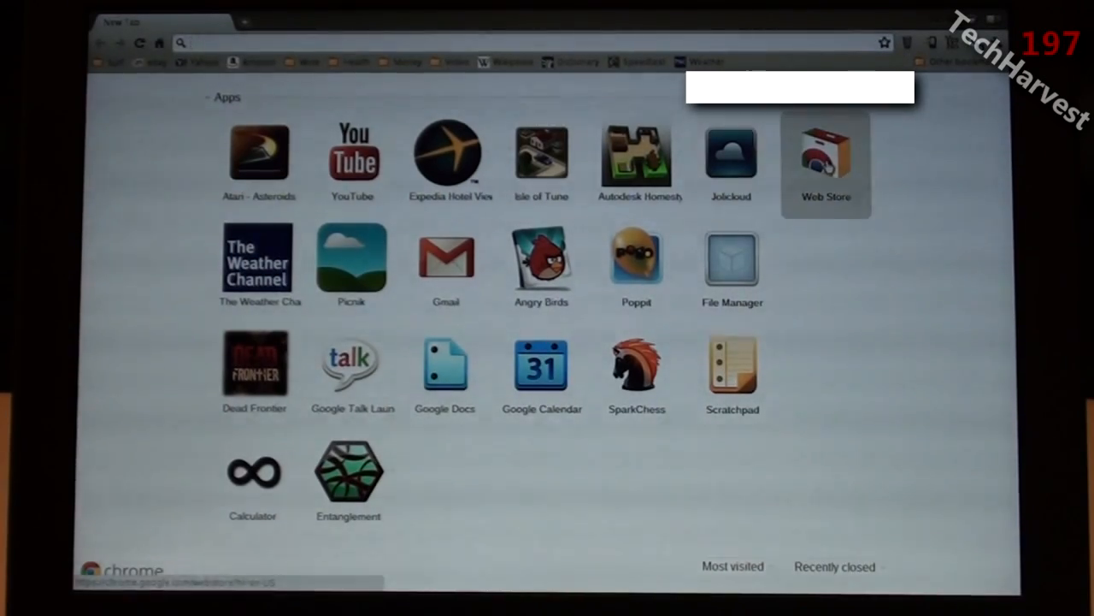
- Search the Chrome Web Store for 'offline gmail'
click(826, 154)
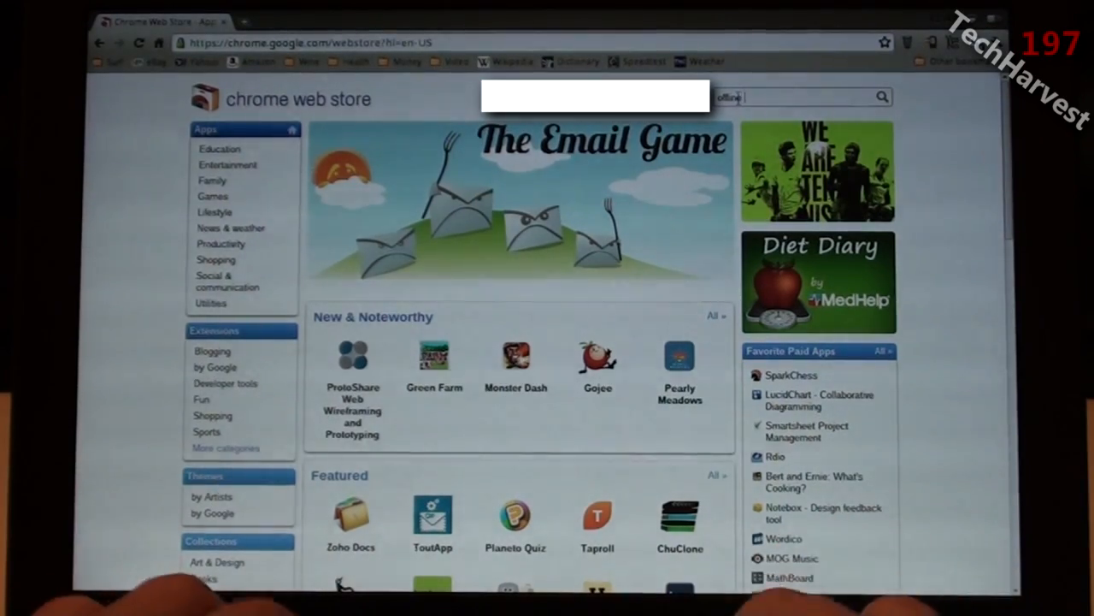
text(gmail)
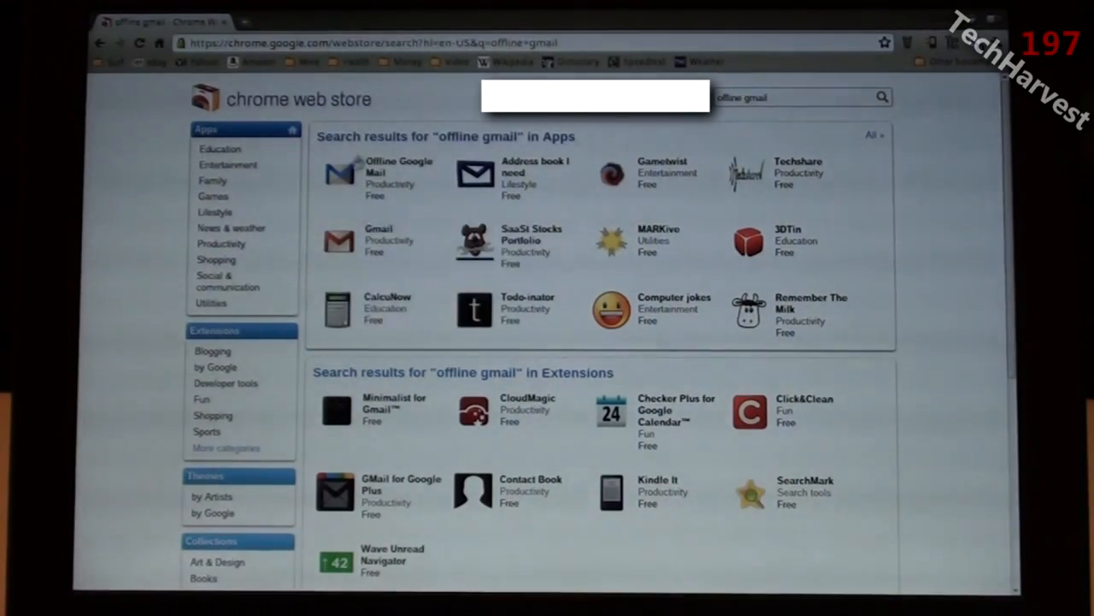
mouse_move(396, 190)
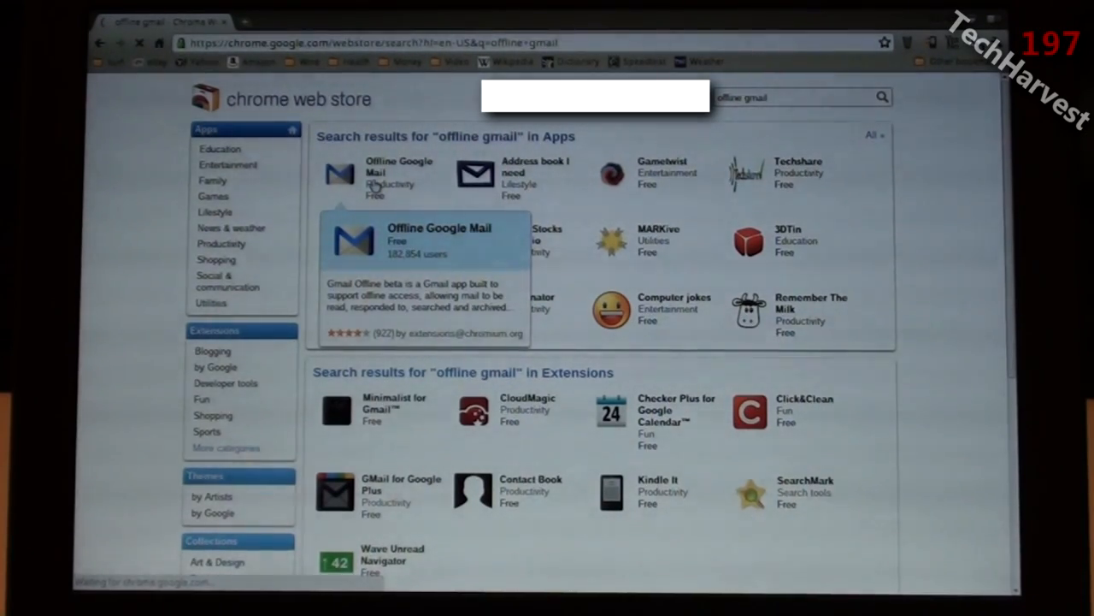
- Add Offline Google Mail to Chrome from its store listing and confirm the installation
click(397, 167)
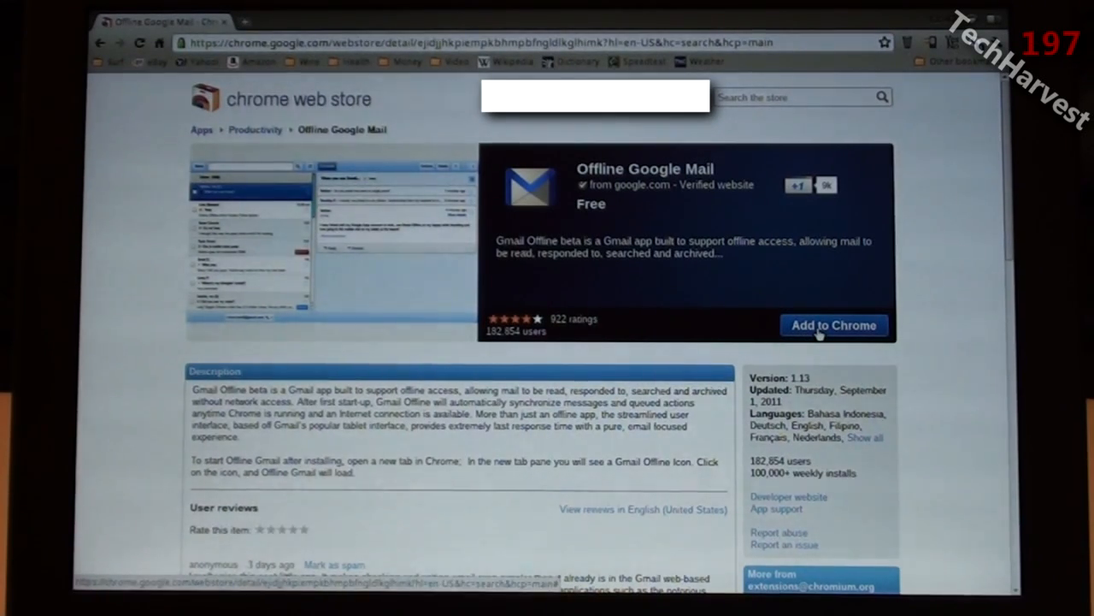
click(835, 325)
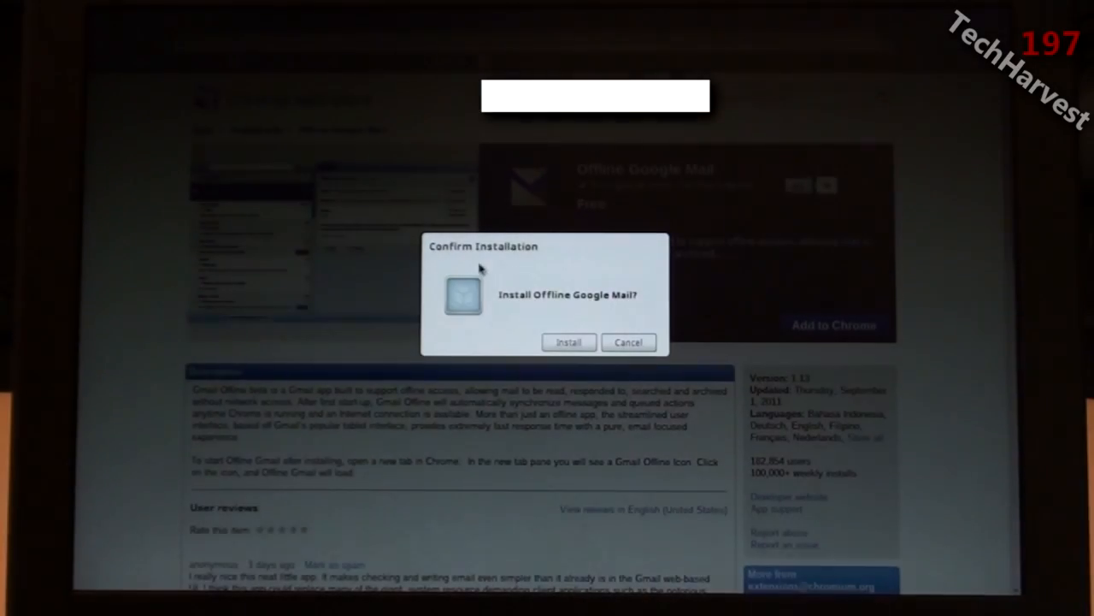
click(568, 342)
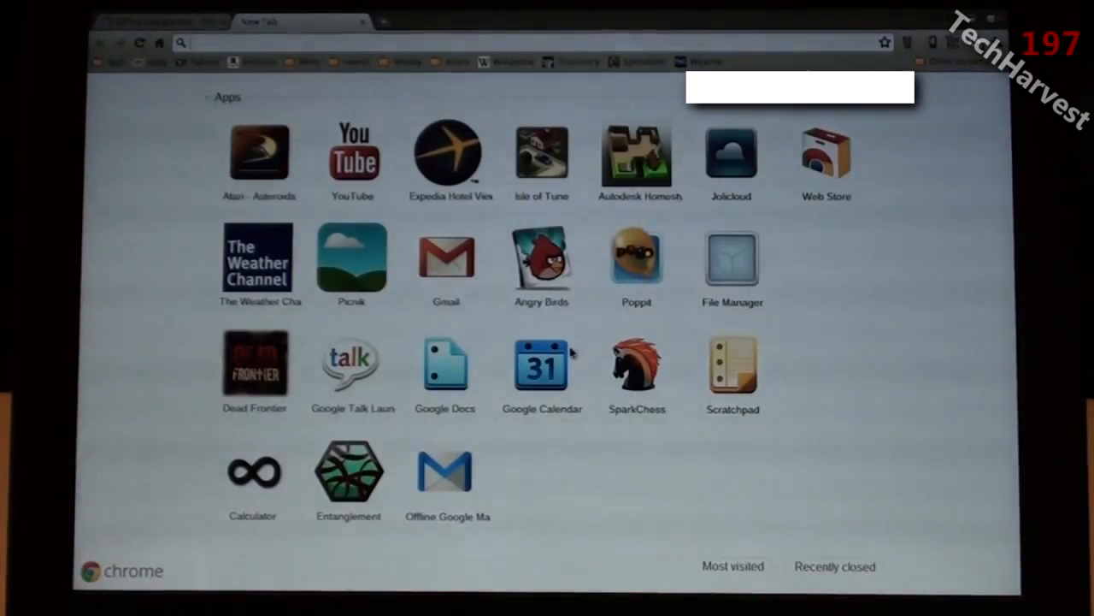
- Launch Offline Google Mail from its icon on the New Tab Apps page
click(446, 470)
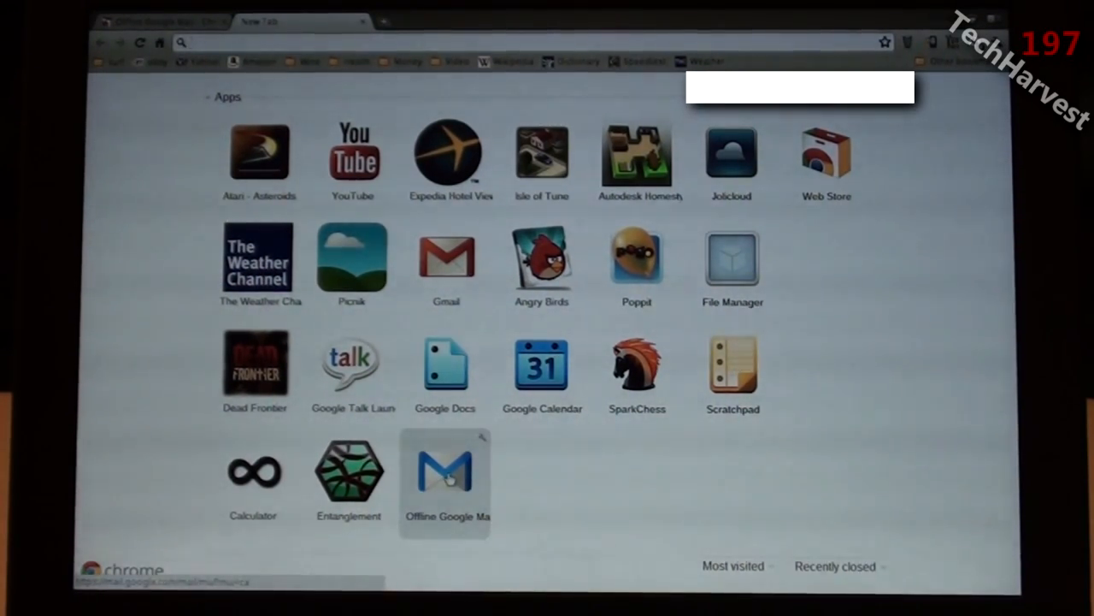
click(446, 471)
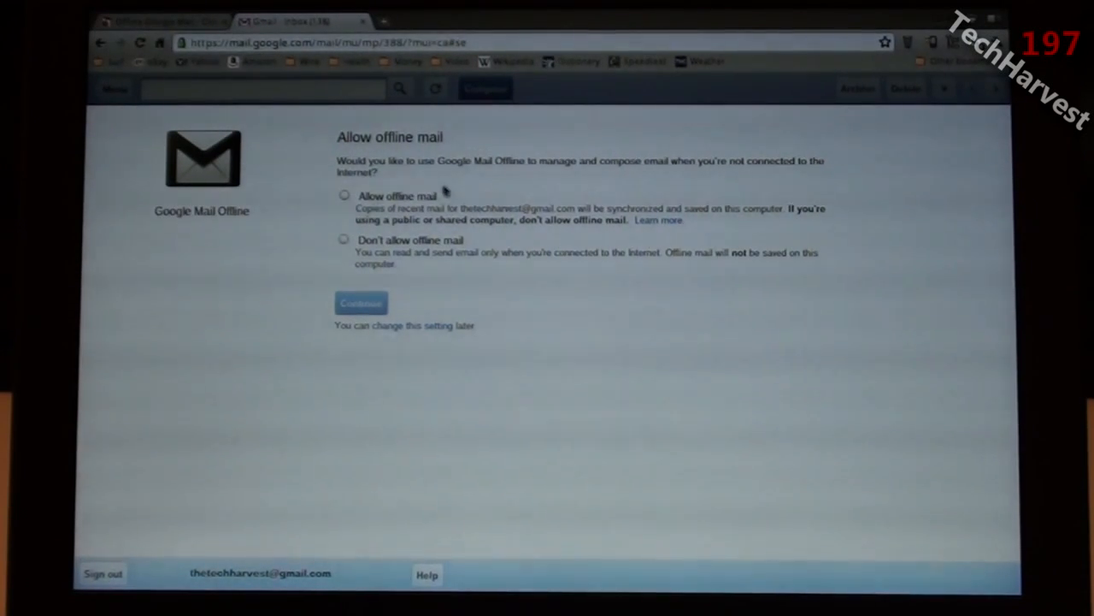
mouse_move(458, 194)
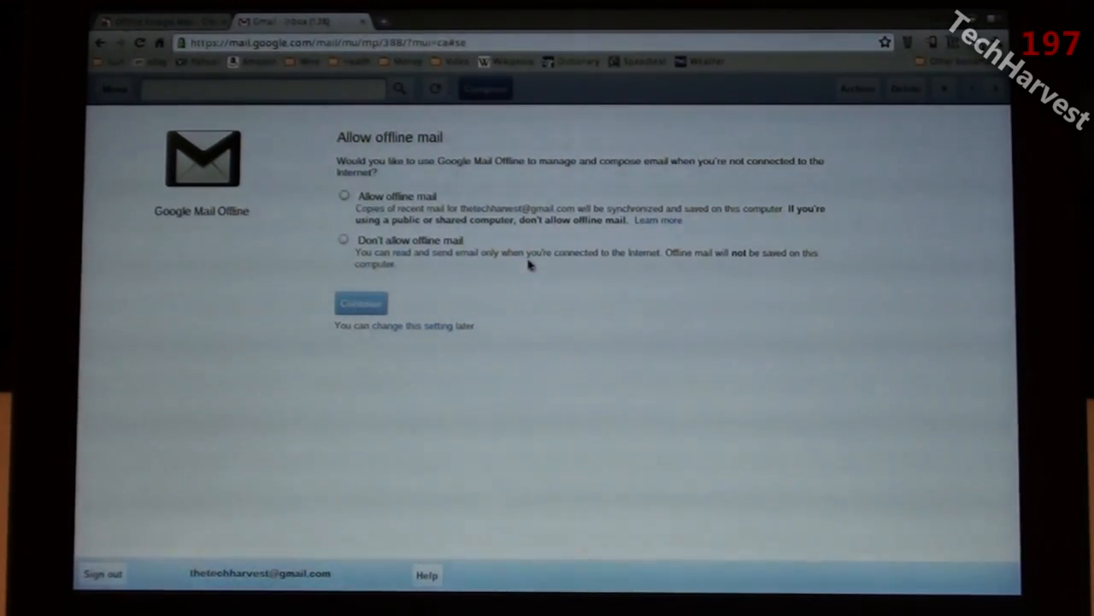
mouse_move(722, 265)
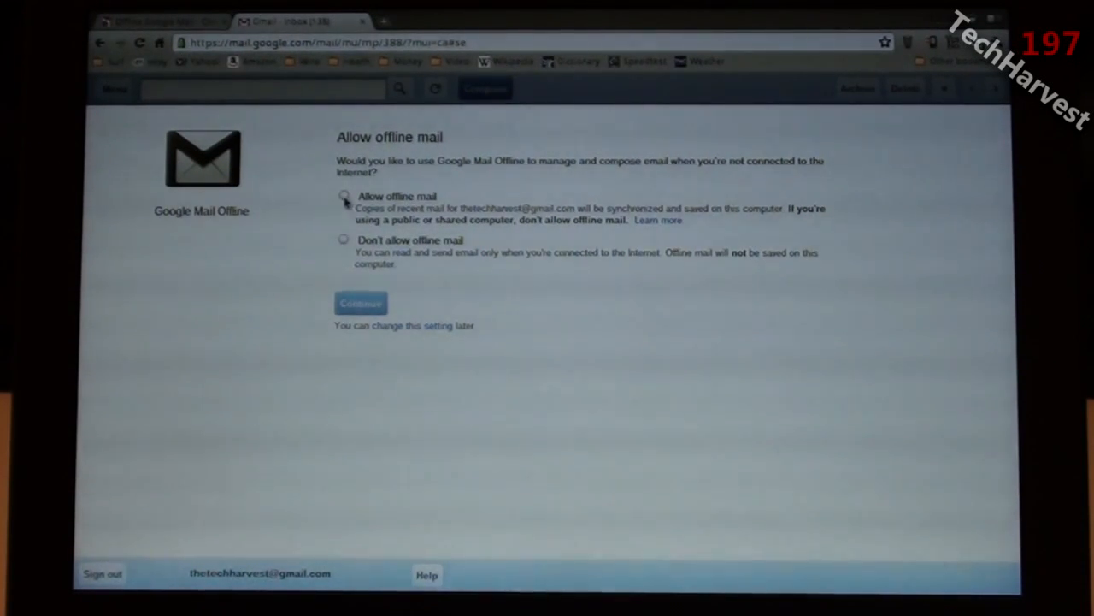
- Choose 'Allow offline mail' and continue into the 138-conversation inbox
click(344, 195)
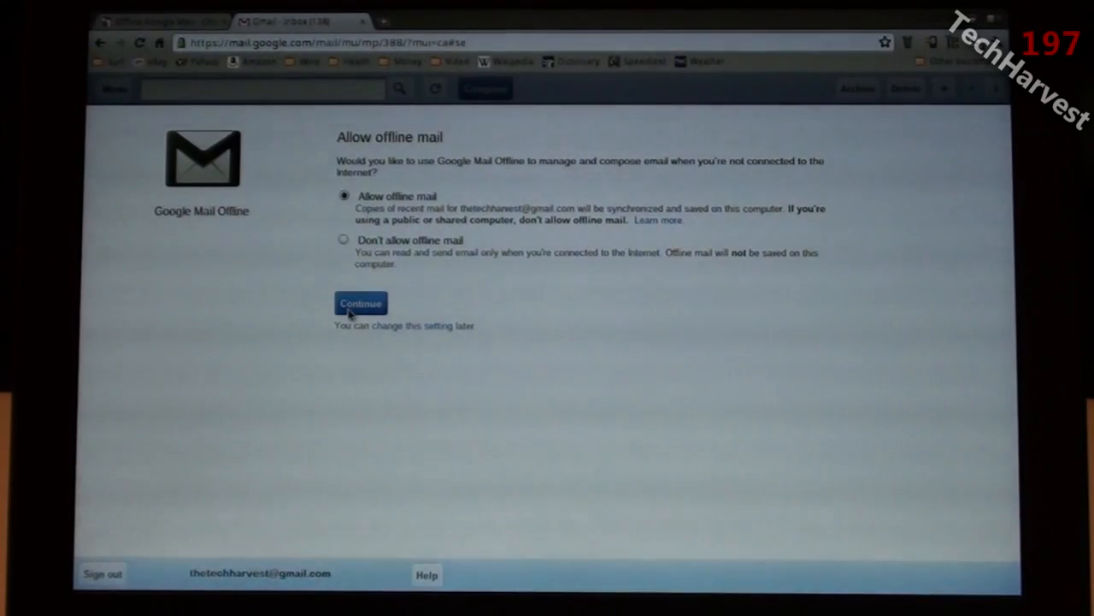
click(359, 303)
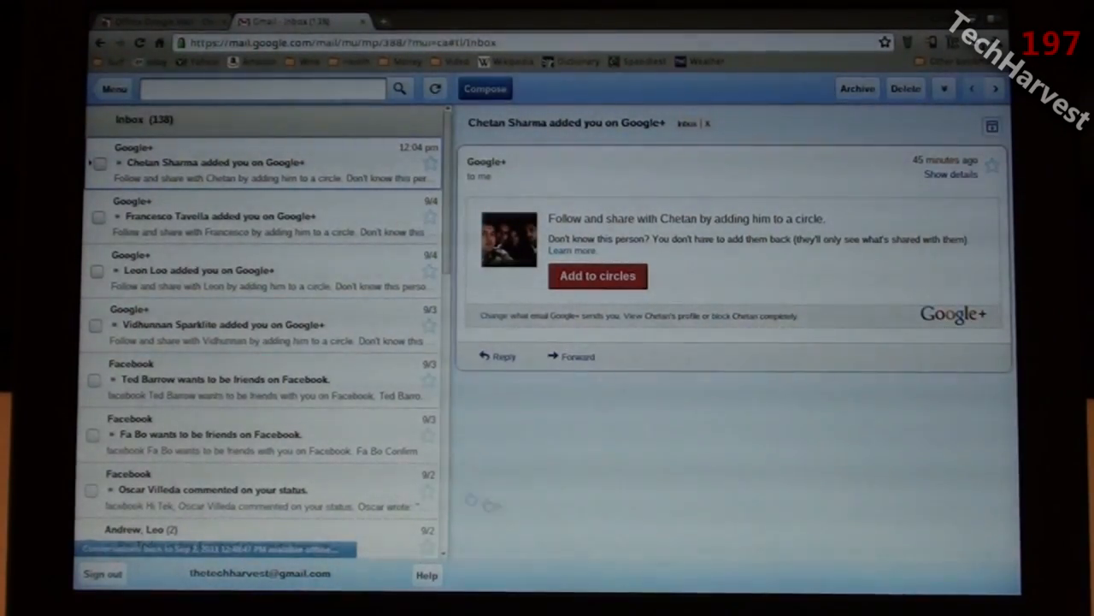
mouse_move(742, 252)
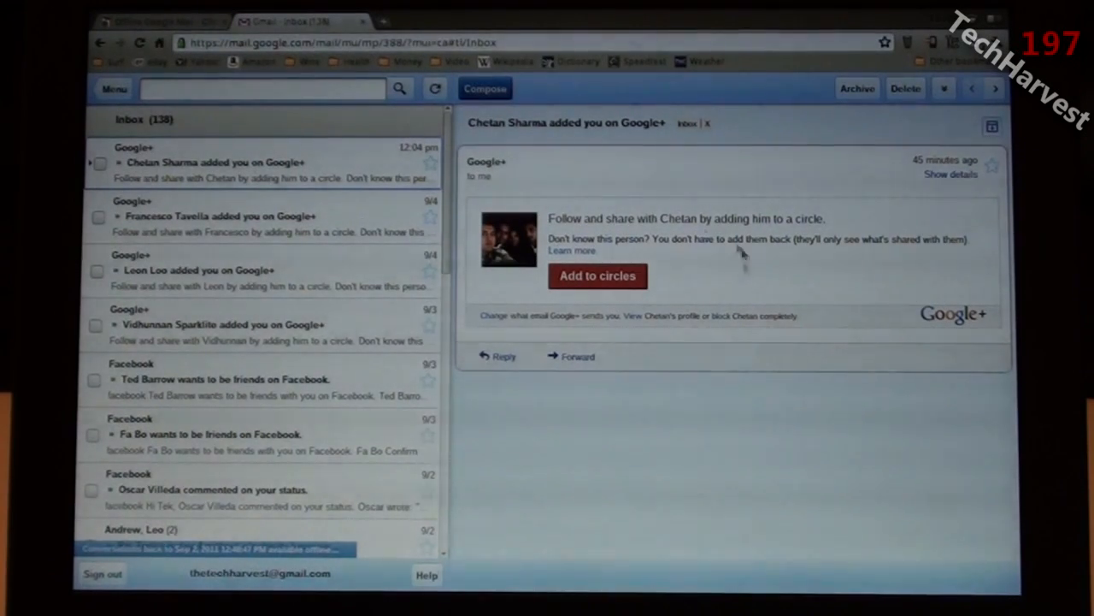
mouse_move(637, 278)
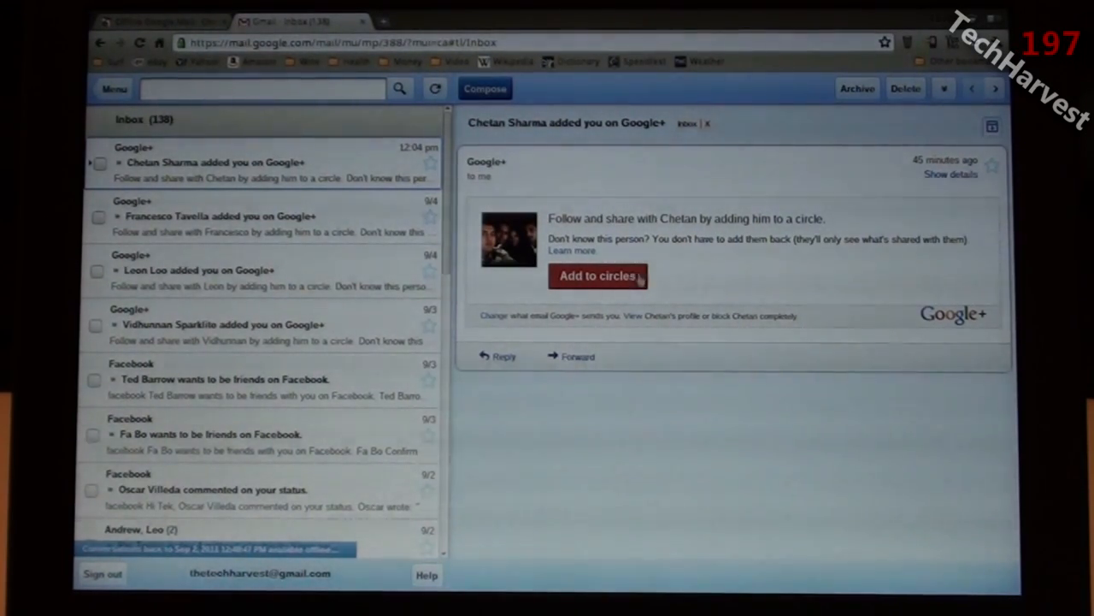
mouse_move(729, 288)
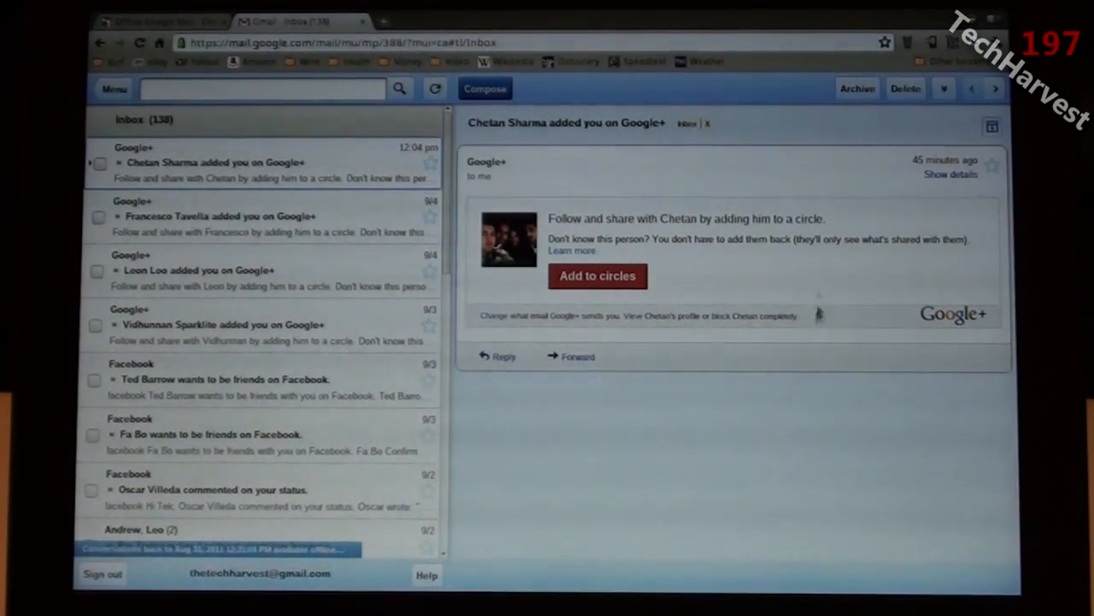
mouse_move(536, 284)
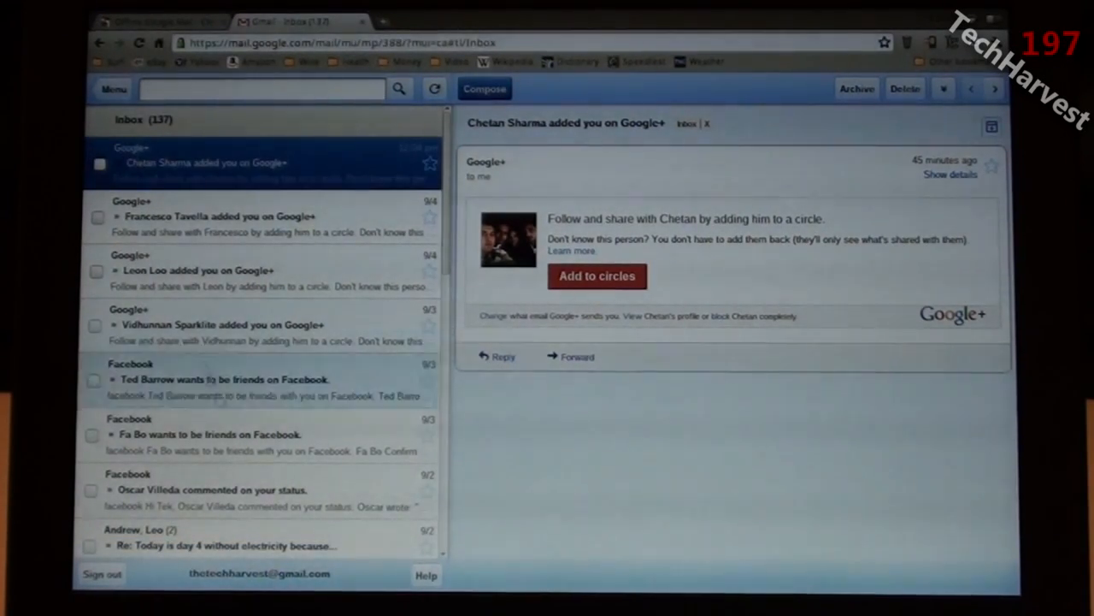
mouse_move(578, 383)
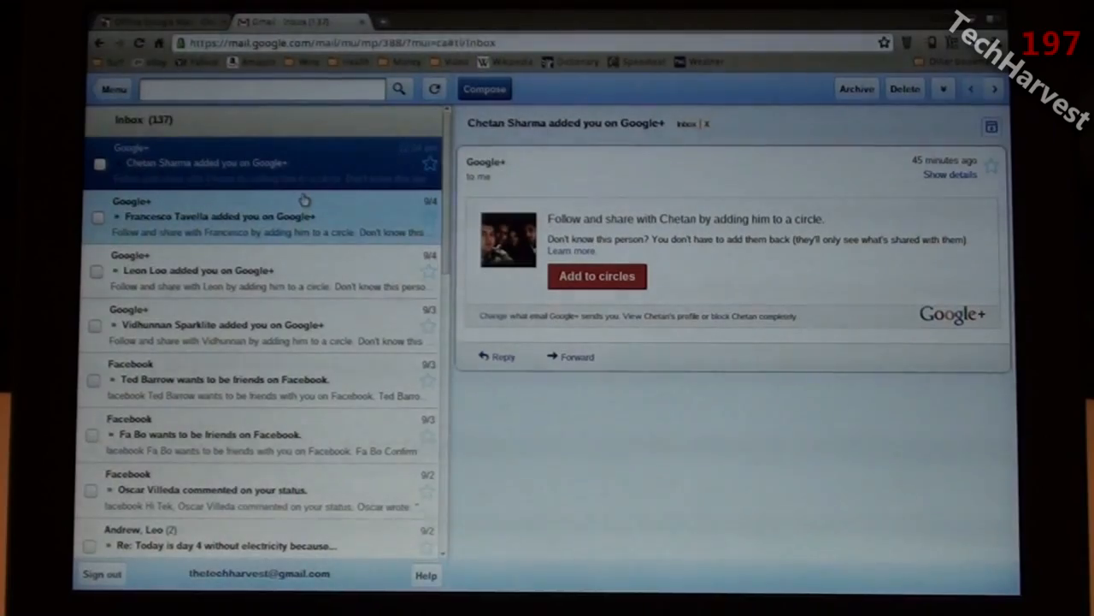
scroll(down, 3)
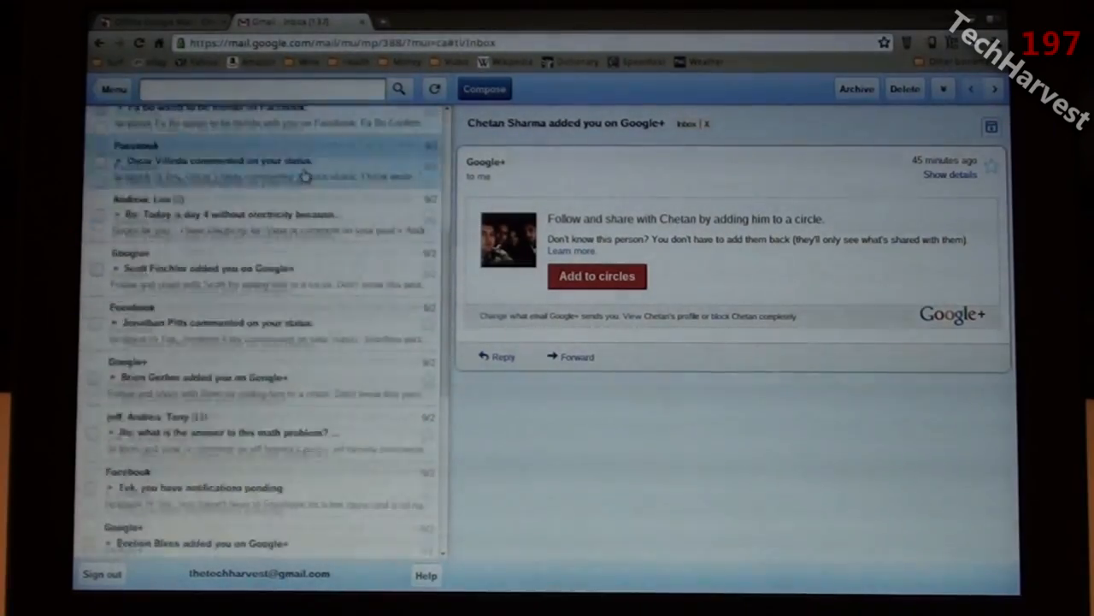
scroll(down, 3)
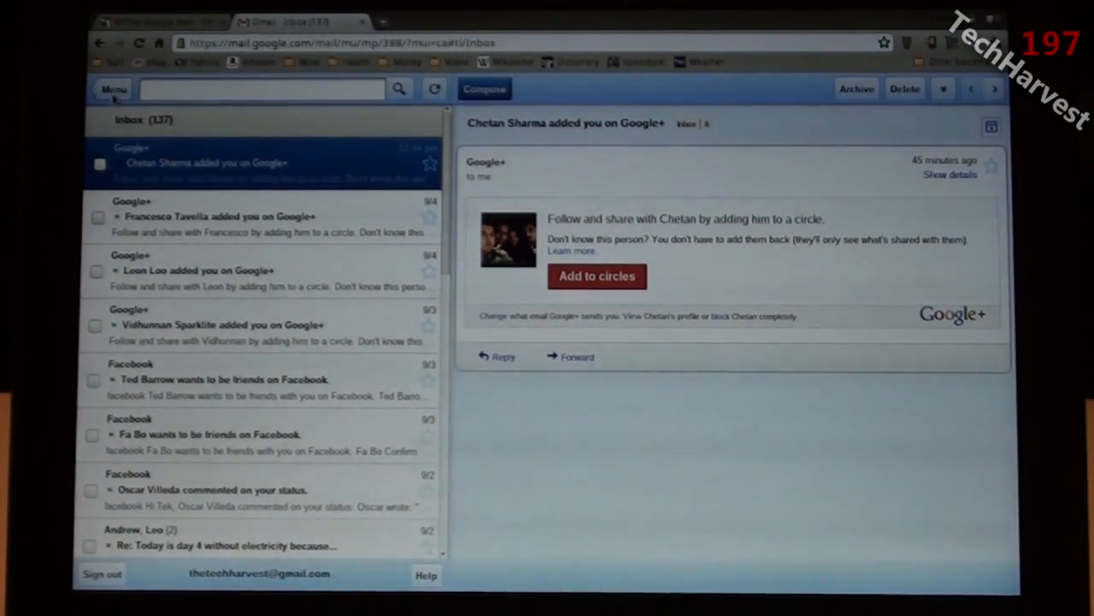
click(118, 87)
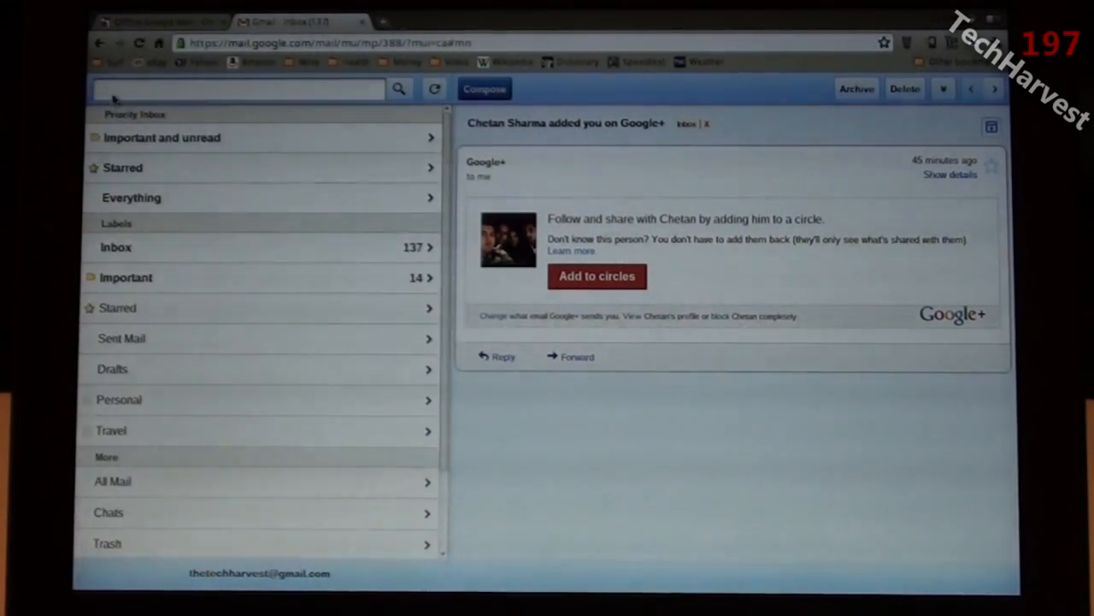
mouse_move(190, 339)
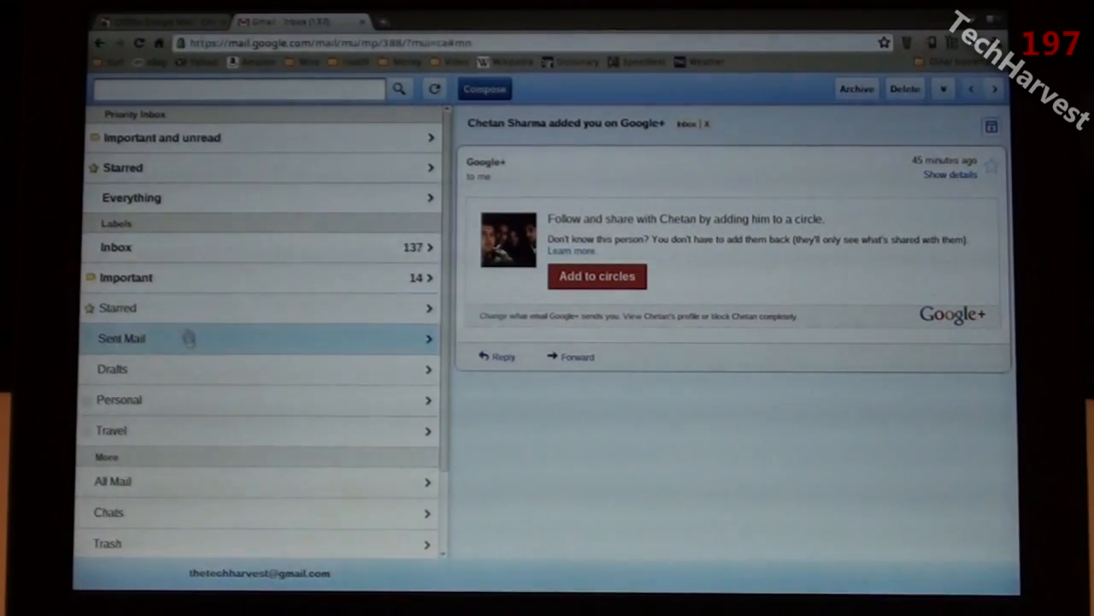
mouse_move(203, 258)
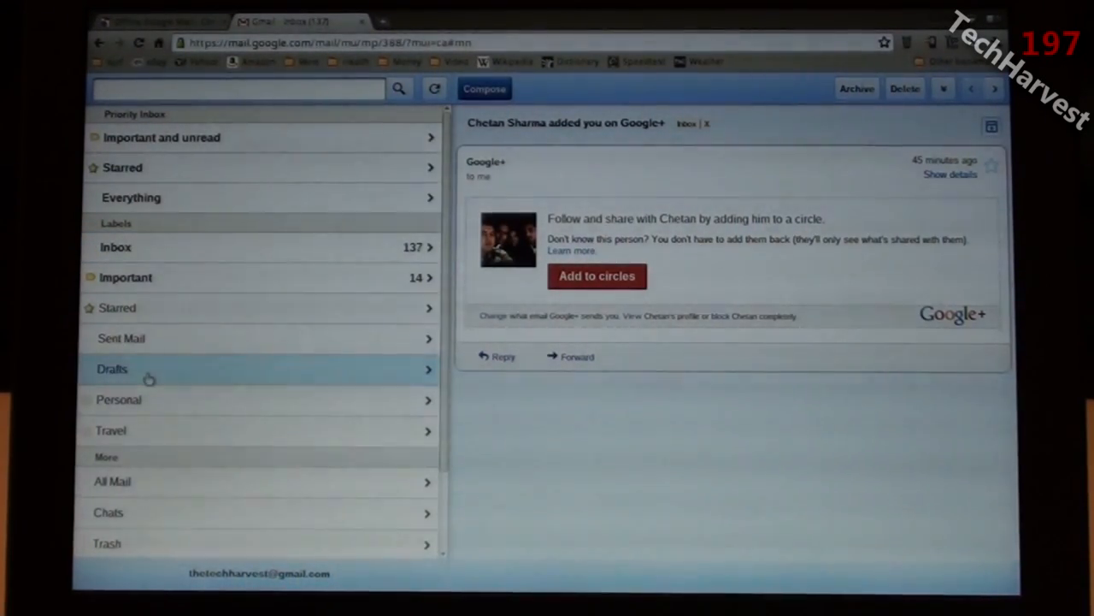
mouse_move(211, 304)
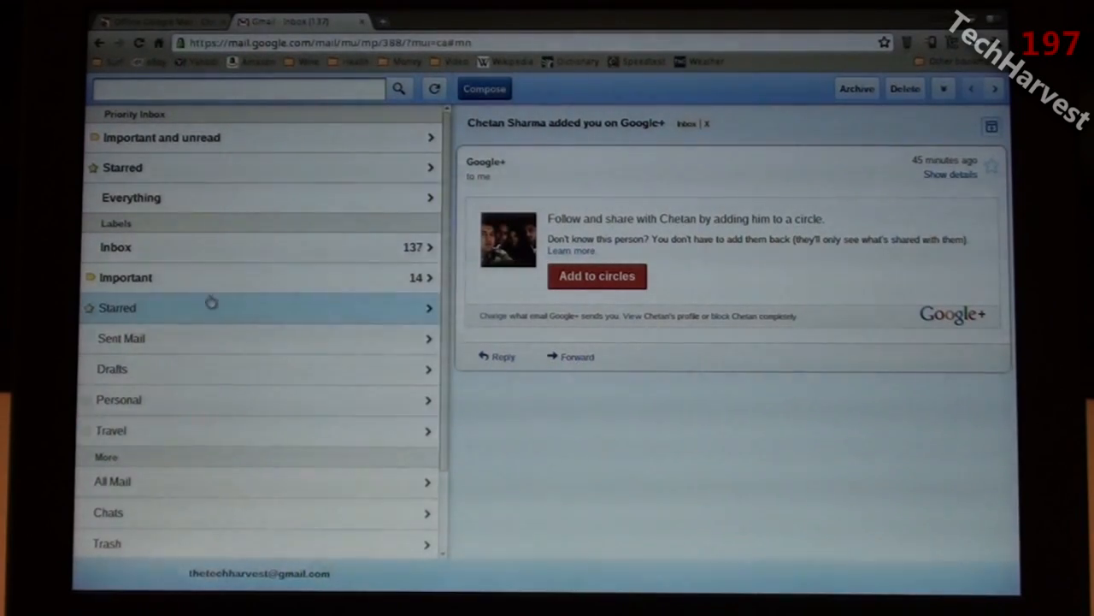
mouse_move(240, 197)
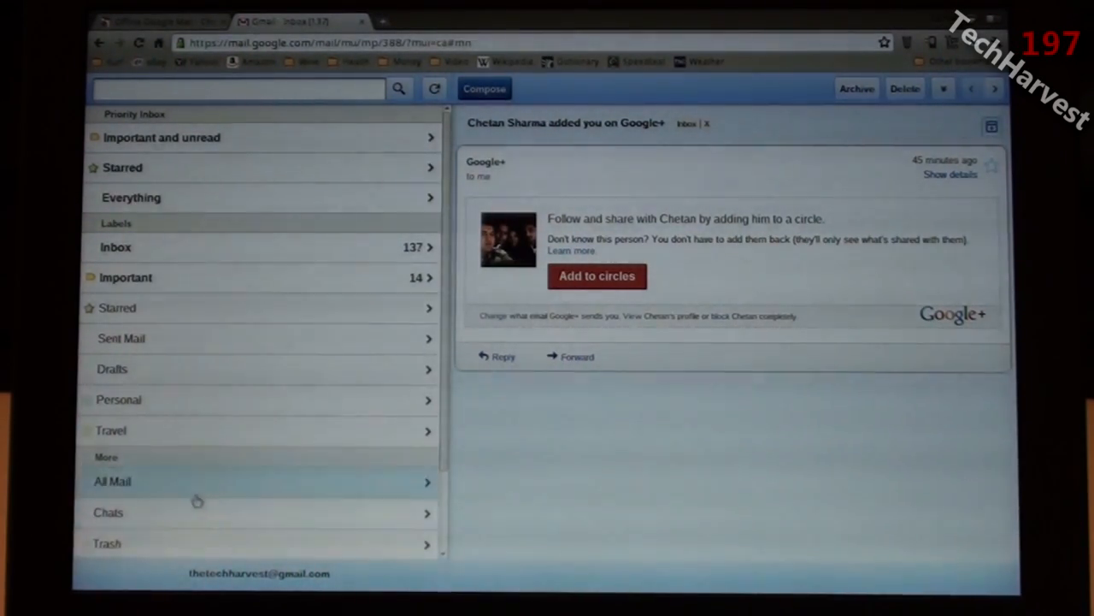
mouse_move(168, 522)
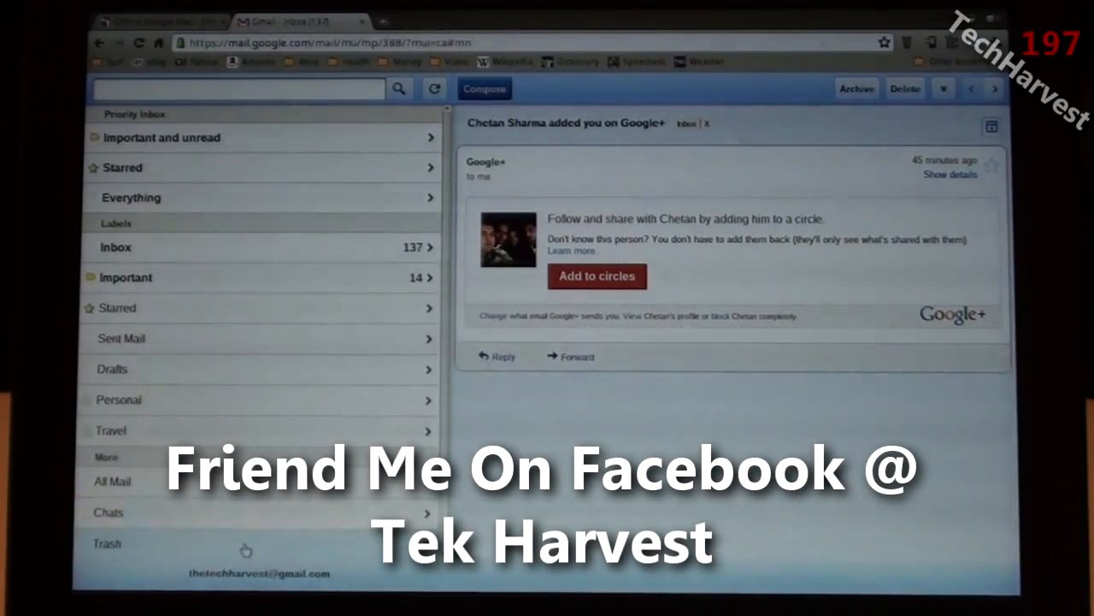
mouse_move(311, 171)
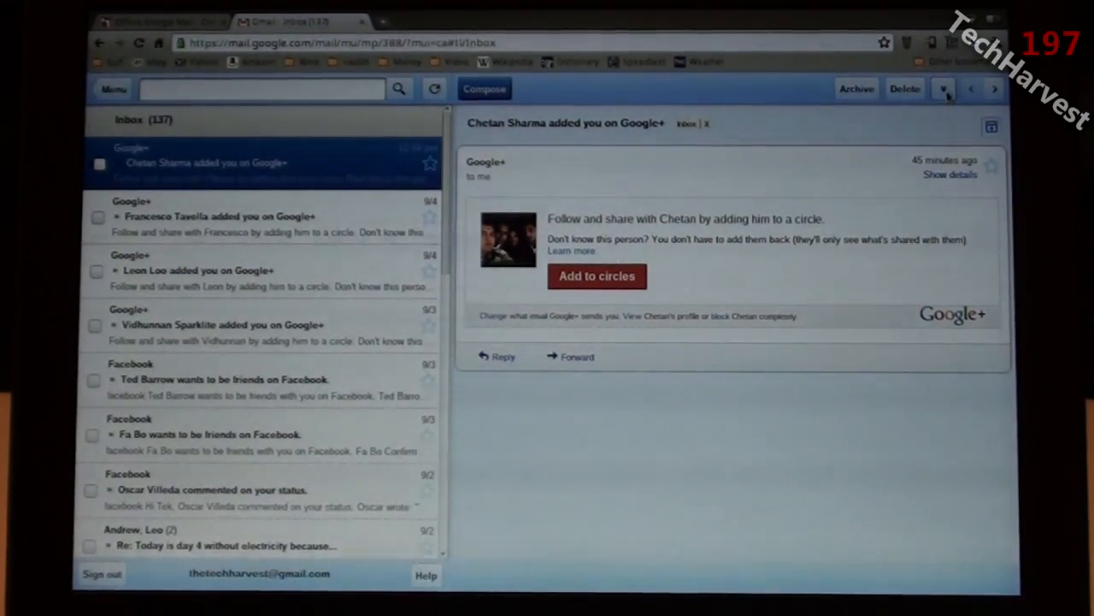
- Mark the open Google+ message as unread from the More menu
click(942, 89)
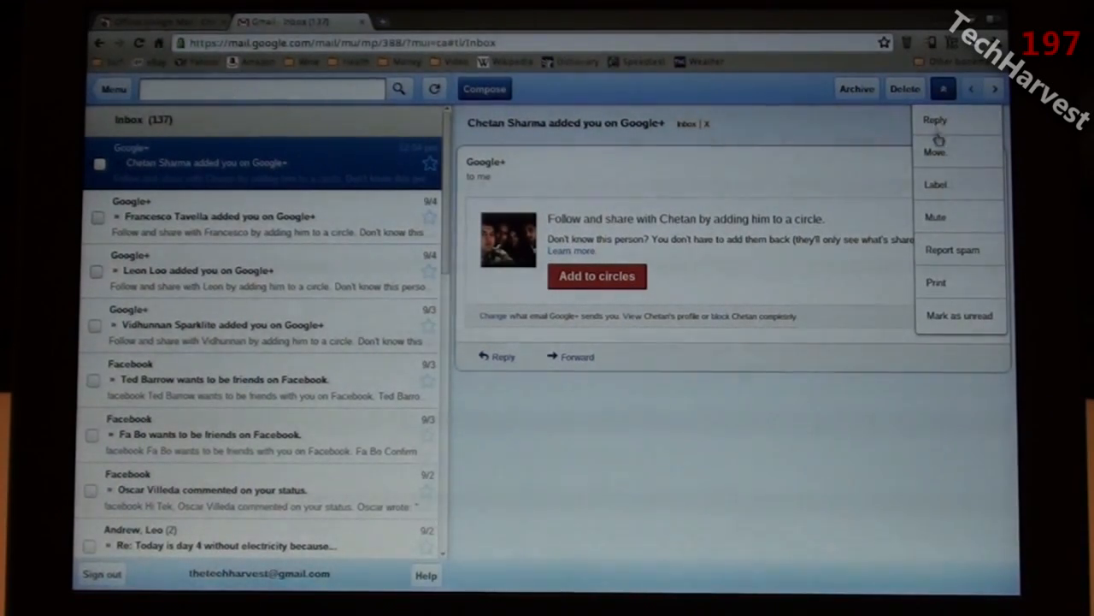
mouse_move(946, 269)
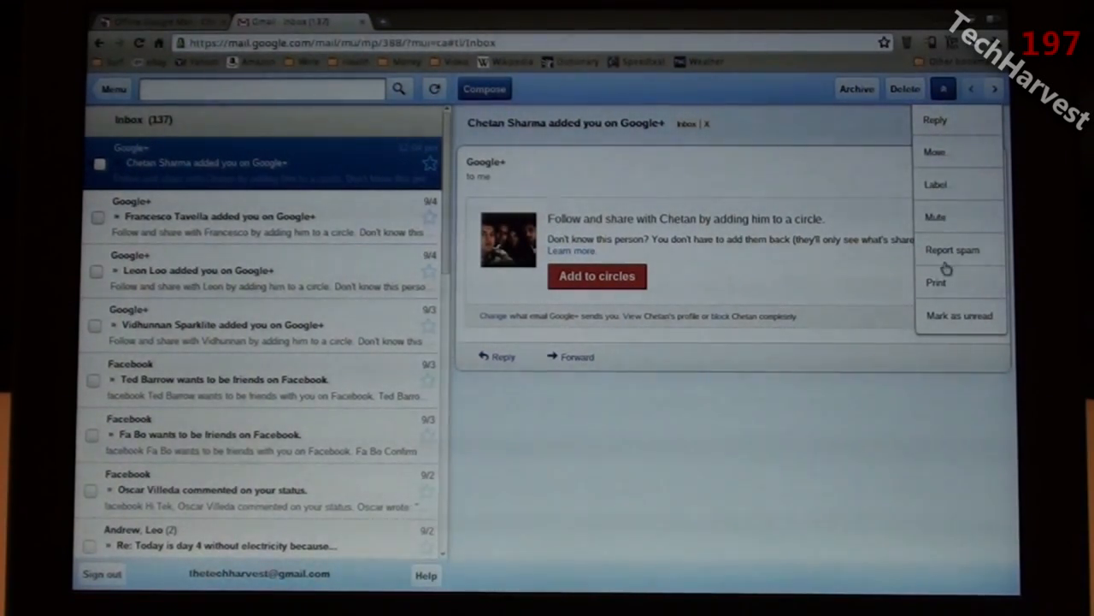
mouse_move(945, 250)
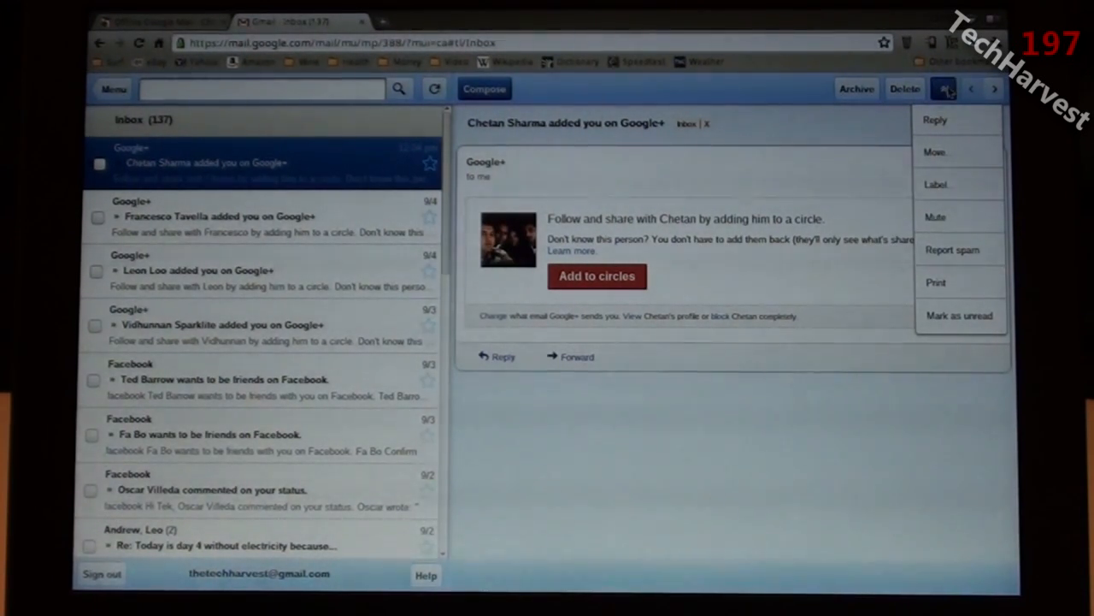
click(946, 89)
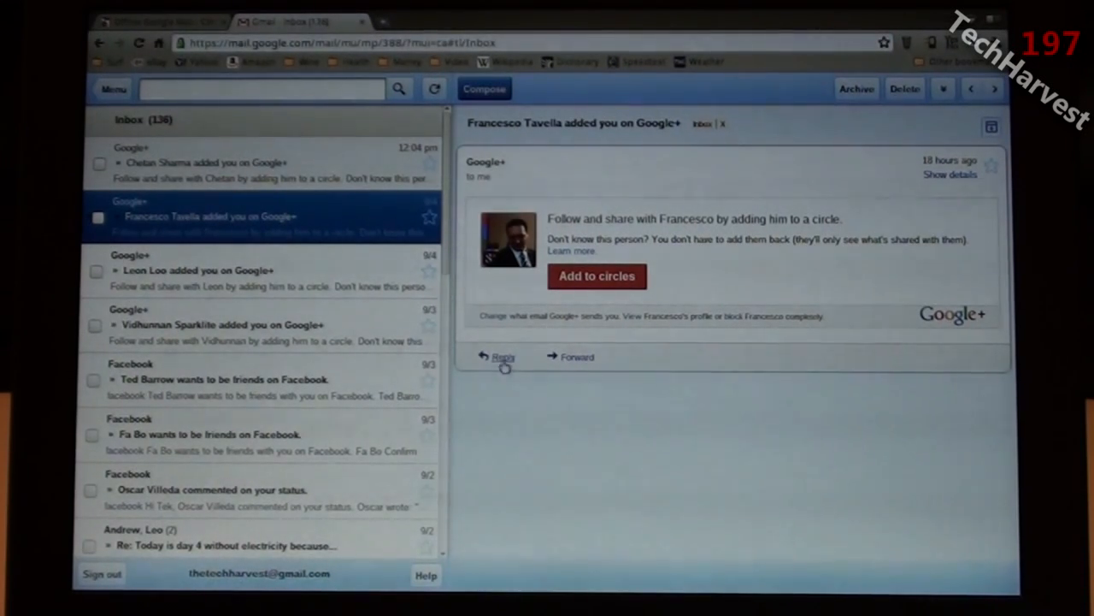
mouse_move(642, 429)
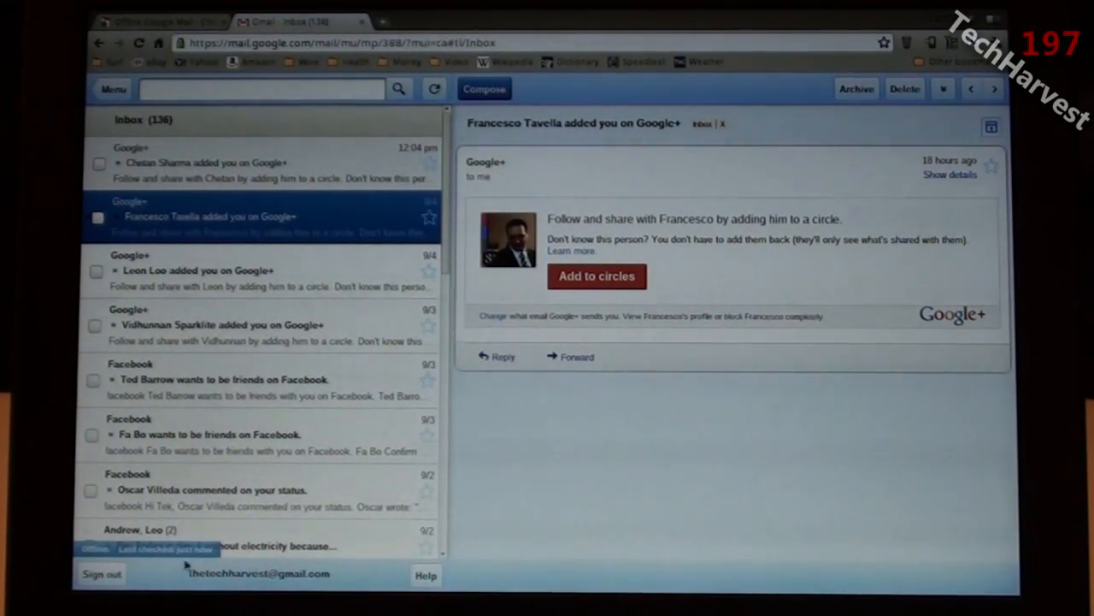
mouse_move(579, 420)
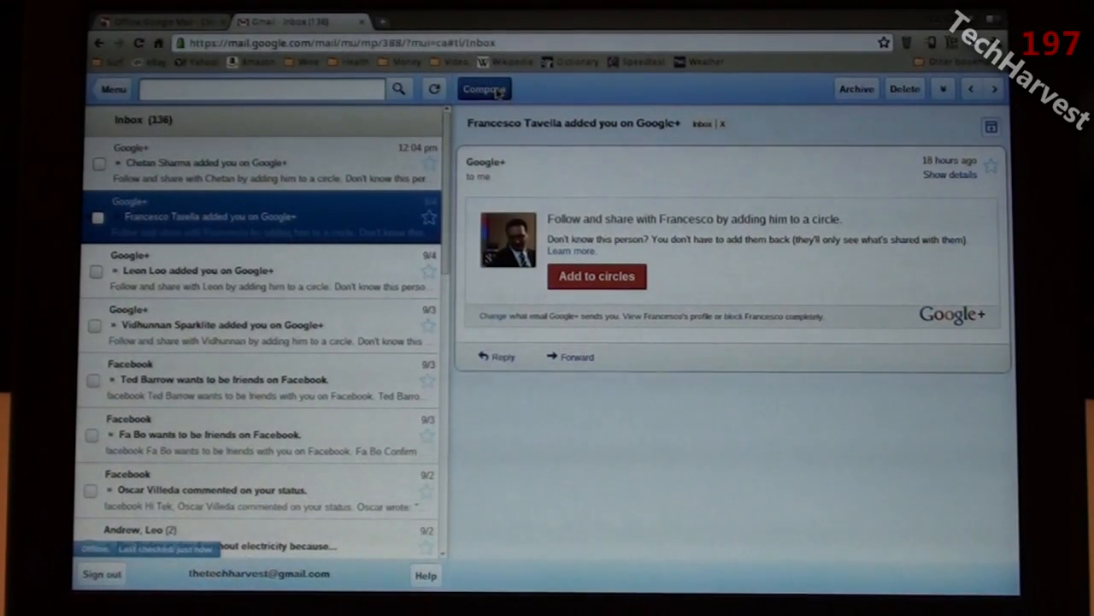
- Compose and send a 'Test' email to TheTechH saying 'This is a Test!!!!'
click(484, 87)
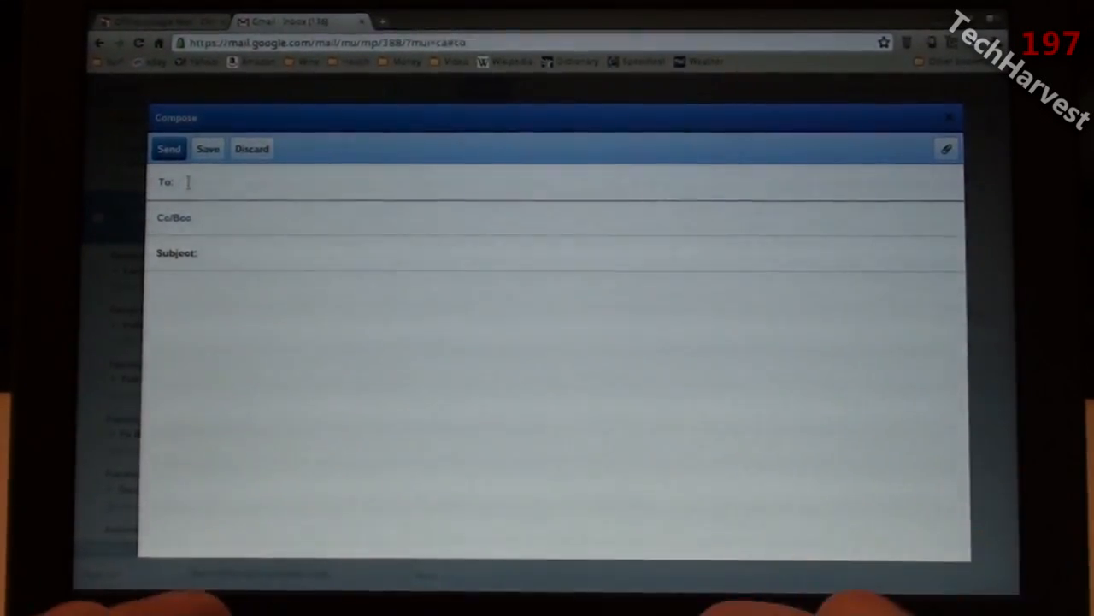
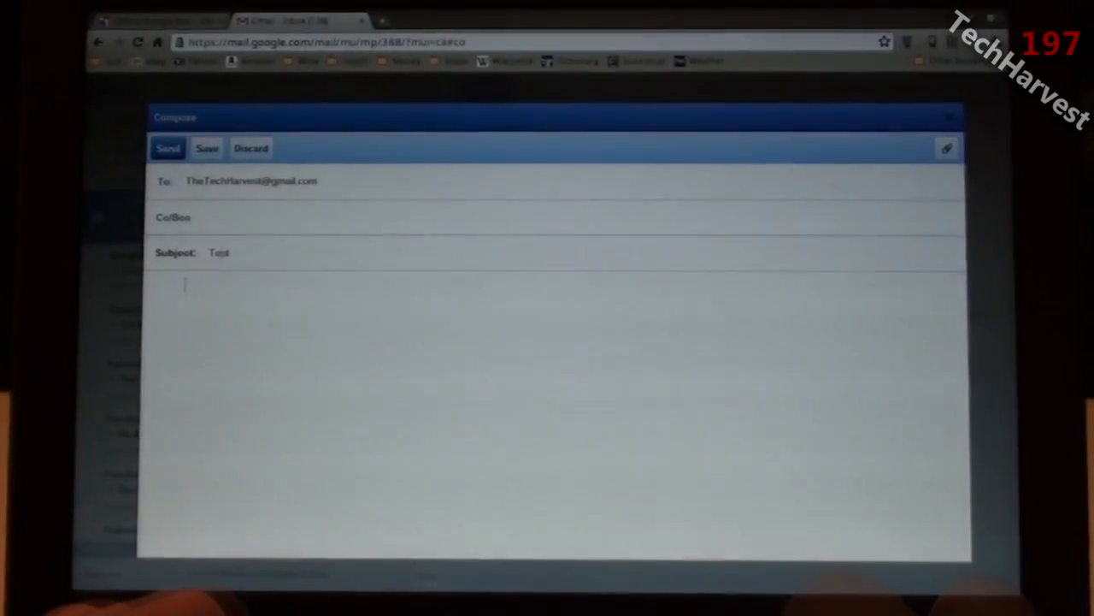
text(This is a Test!!!!)
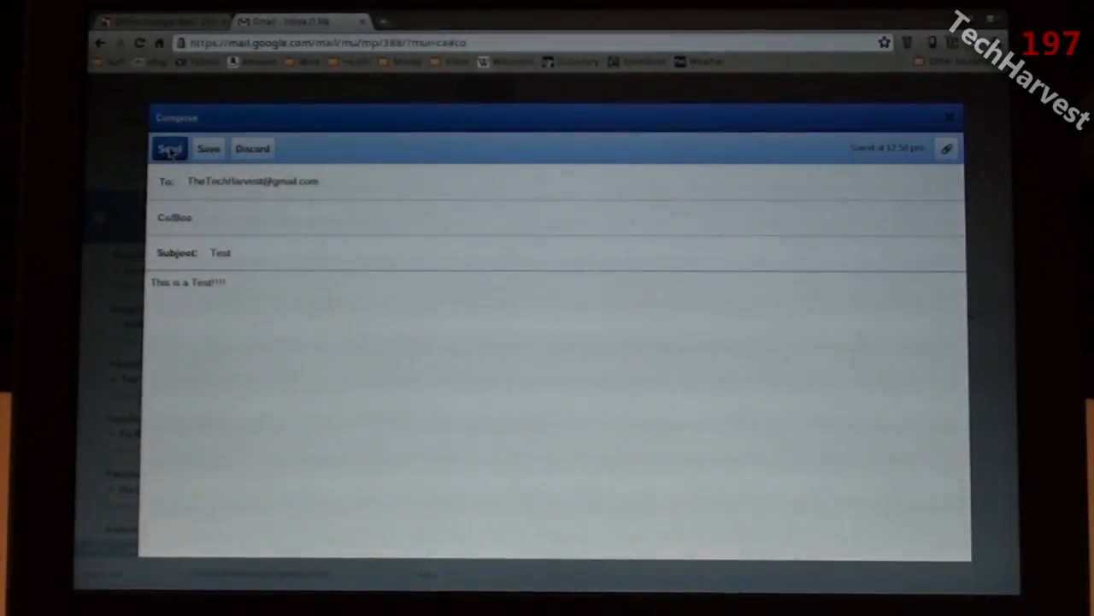
click(170, 148)
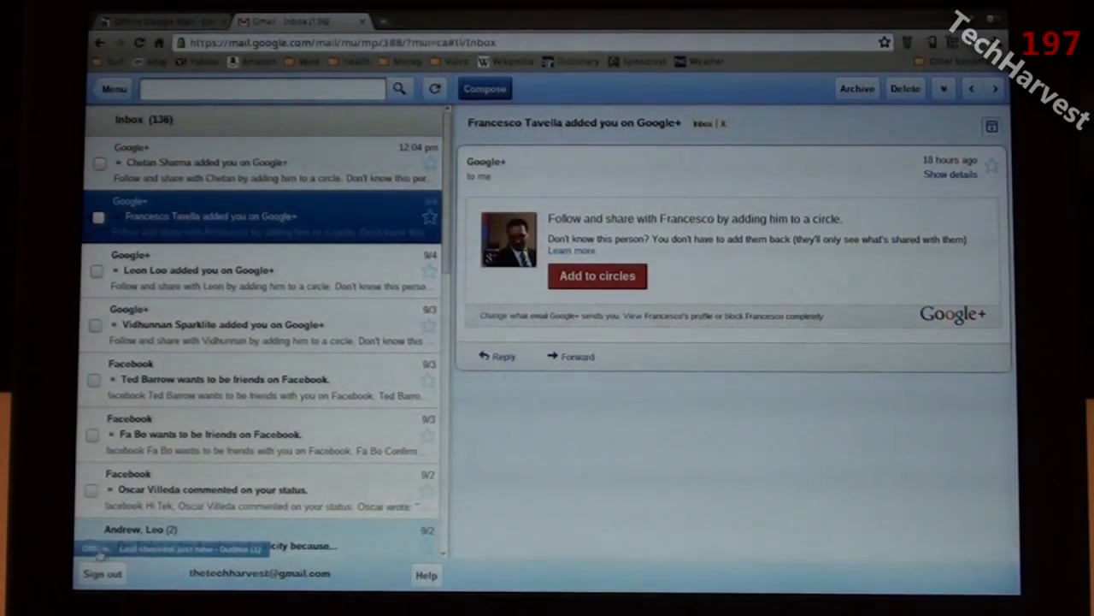
mouse_move(167, 574)
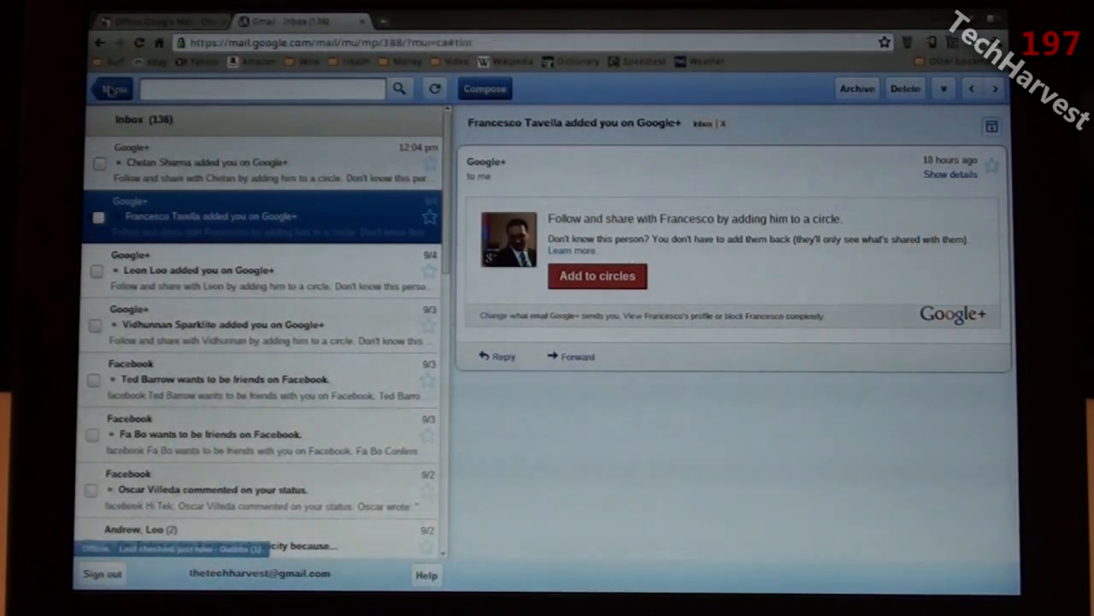
- Open the Outbox from the labels menu to see the queued Test message
click(112, 89)
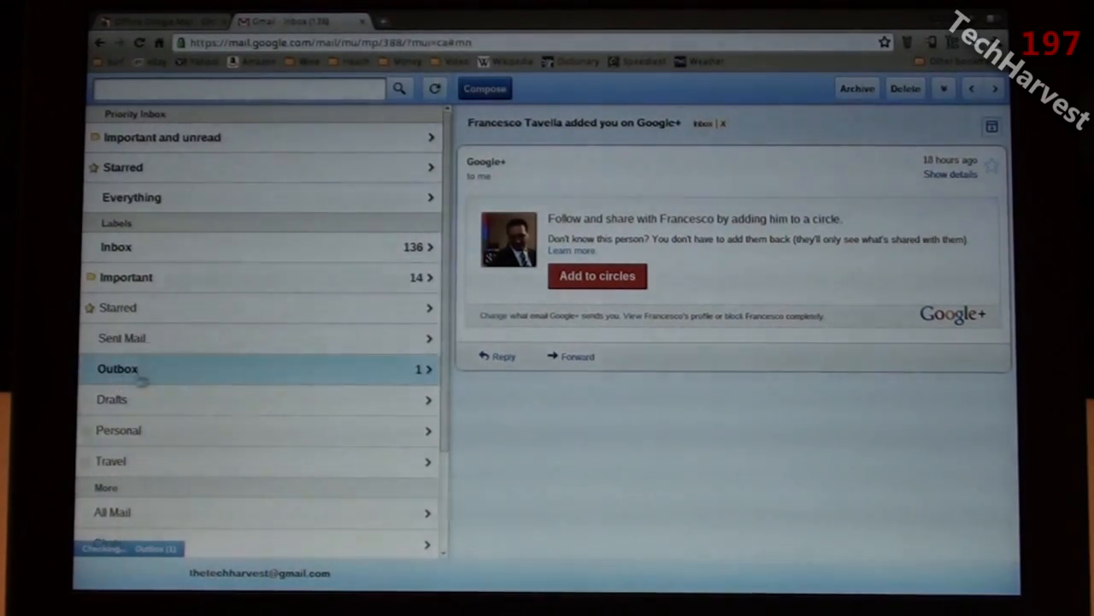
click(118, 369)
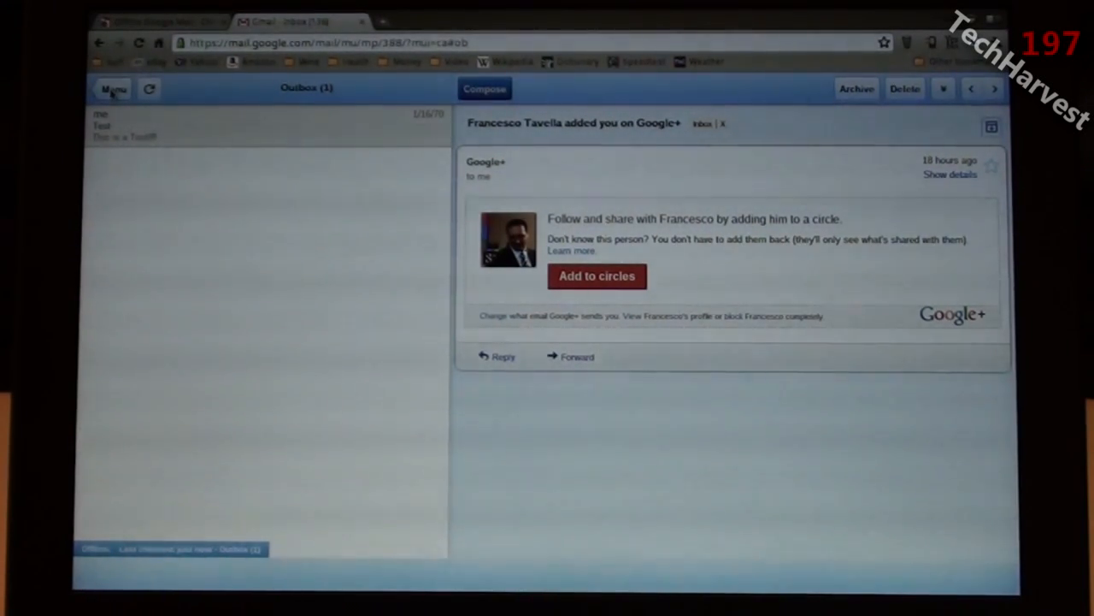
- Check that the Outbox has no unsent messages, then return to the labels list
click(112, 91)
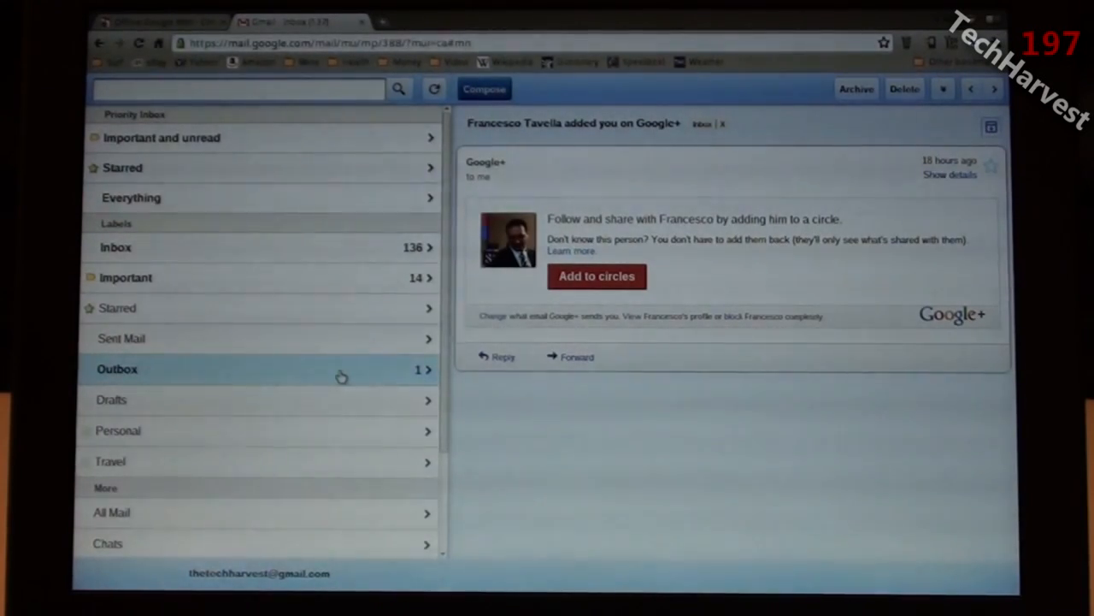
click(117, 369)
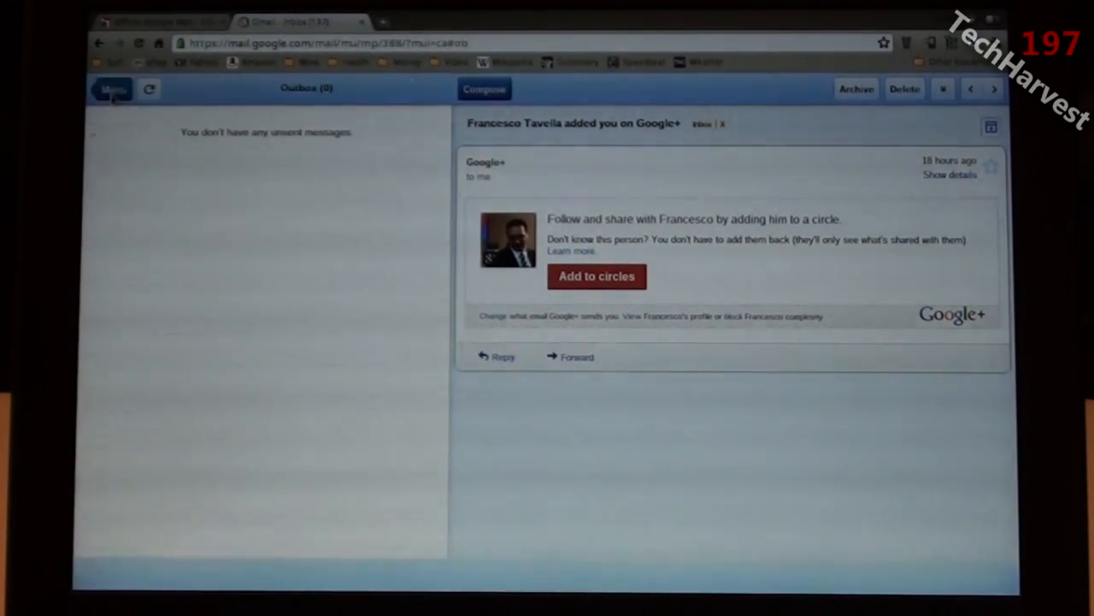
click(115, 90)
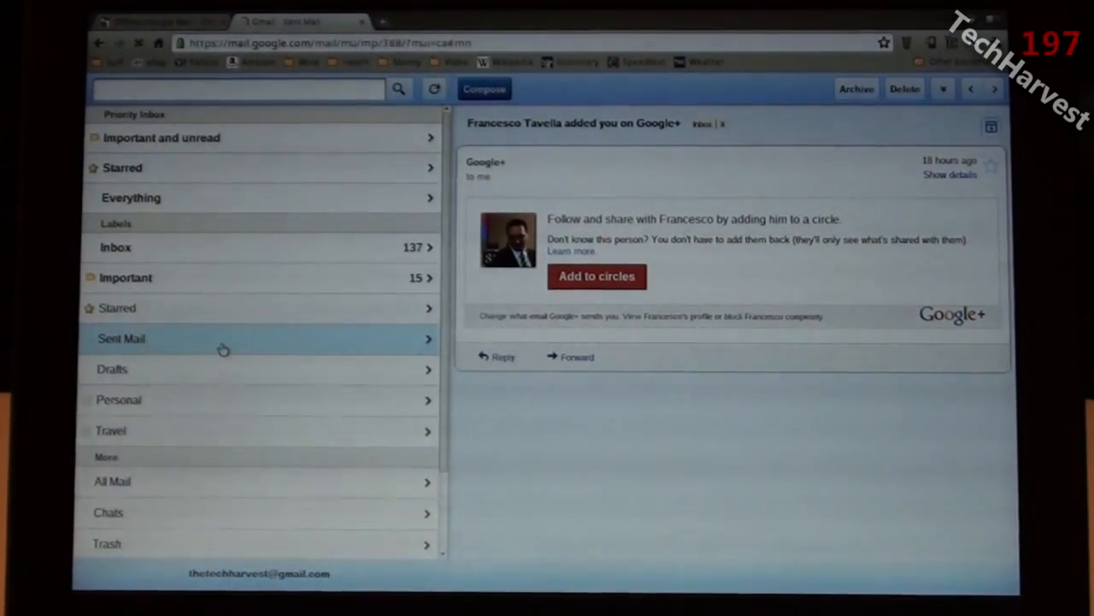
- Confirm the Test message in Sent Mail, then return to labels and open the 137-message Inbox
click(118, 338)
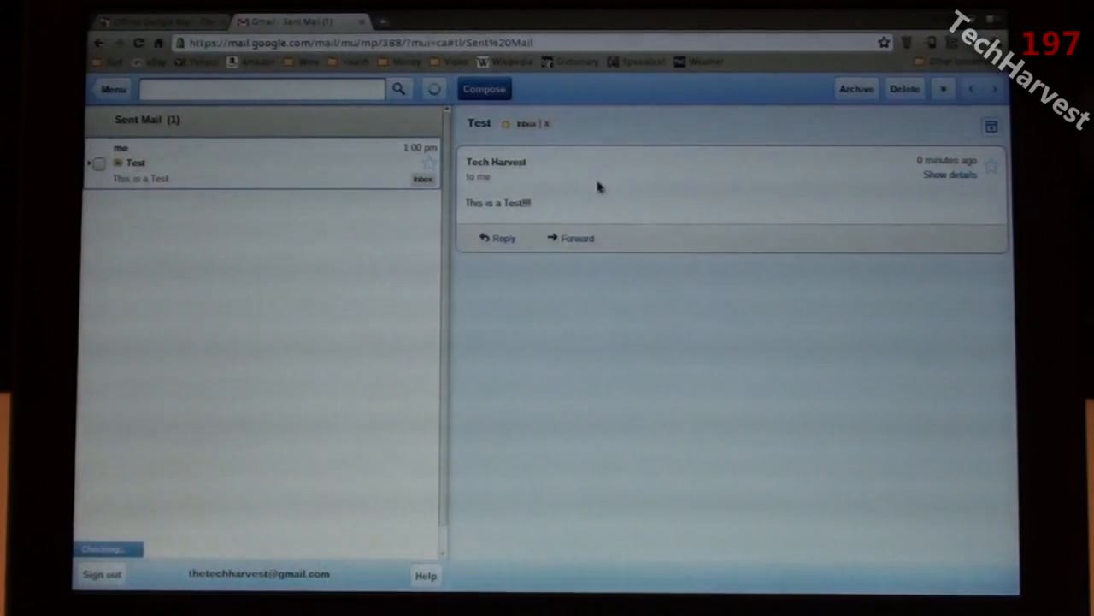
click(120, 88)
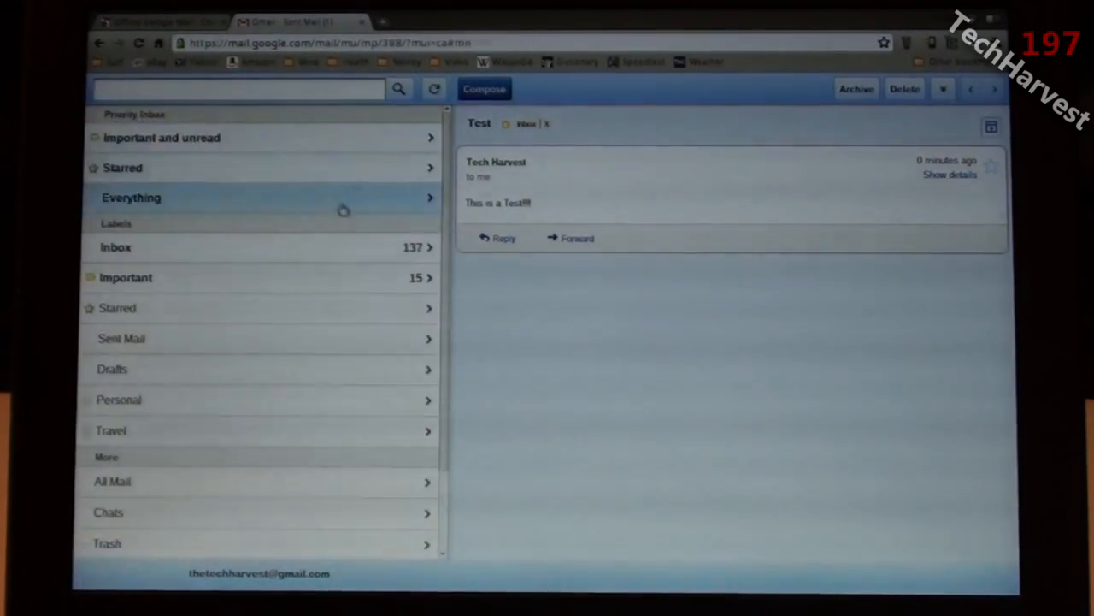
mouse_move(249, 254)
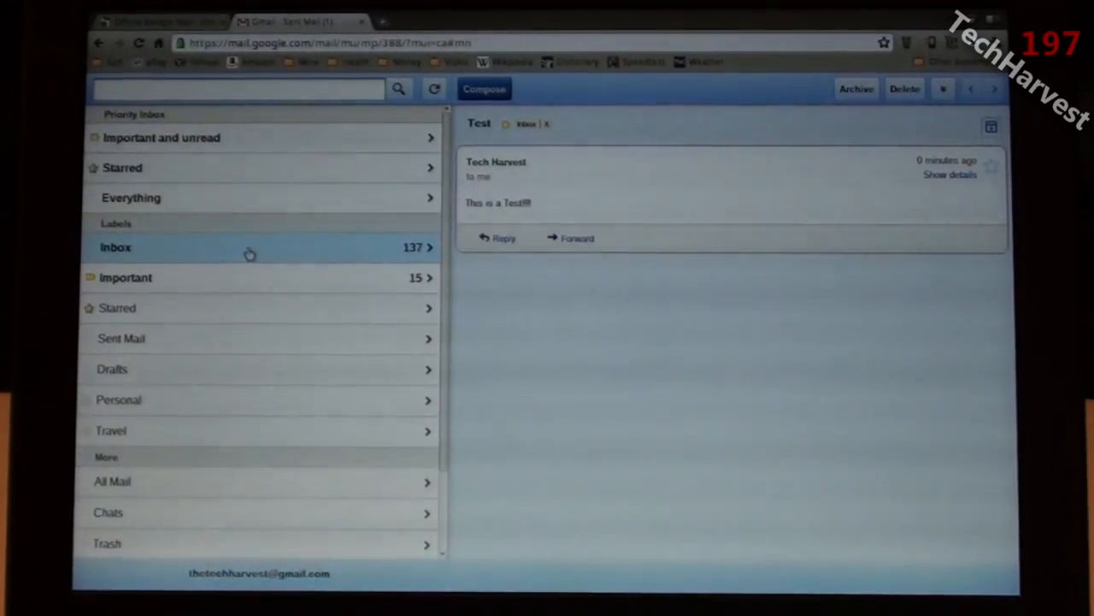
click(114, 248)
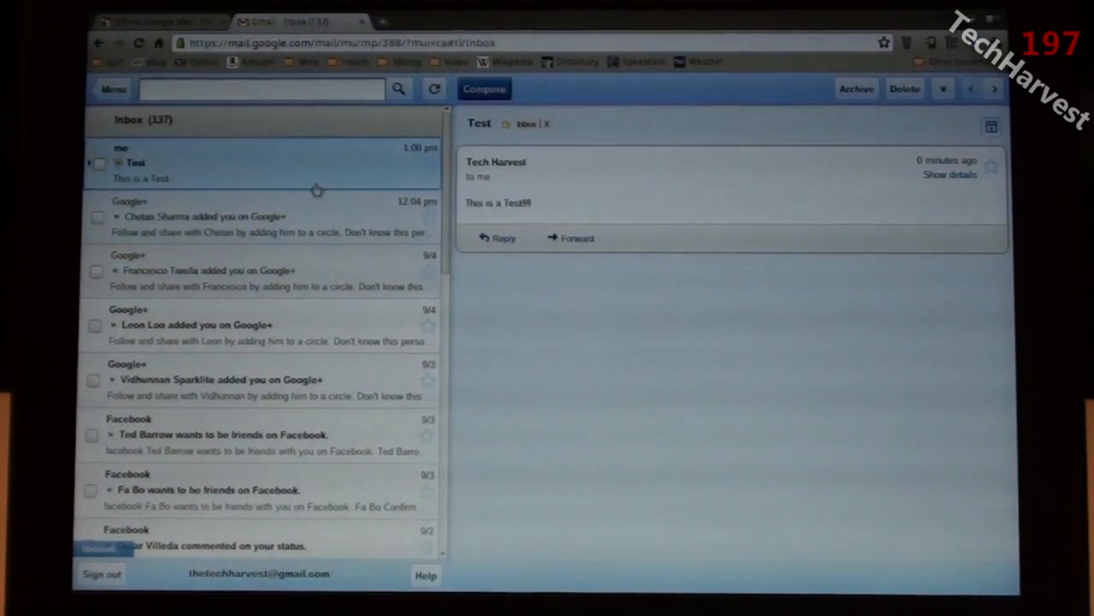